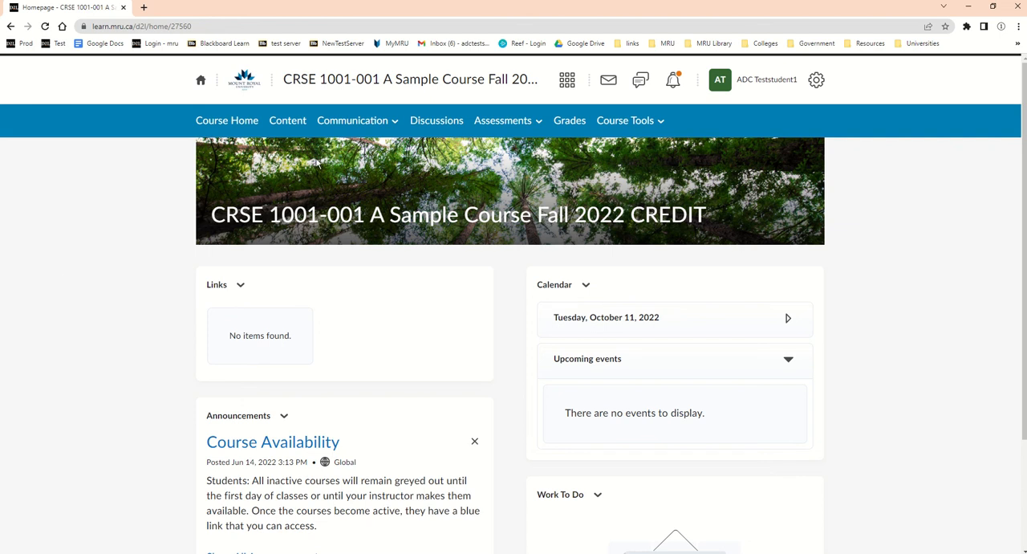
- Go to Communication > Groups and show the groups available to join
{"action": "left_click", "coordinate": [353, 120]}
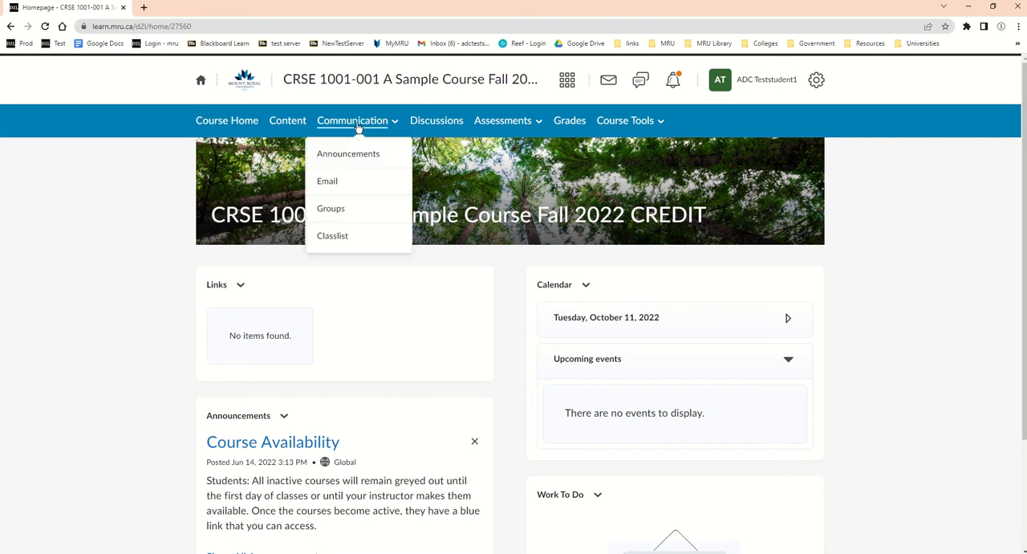
{"action": "left_click", "coordinate": [331, 208]}
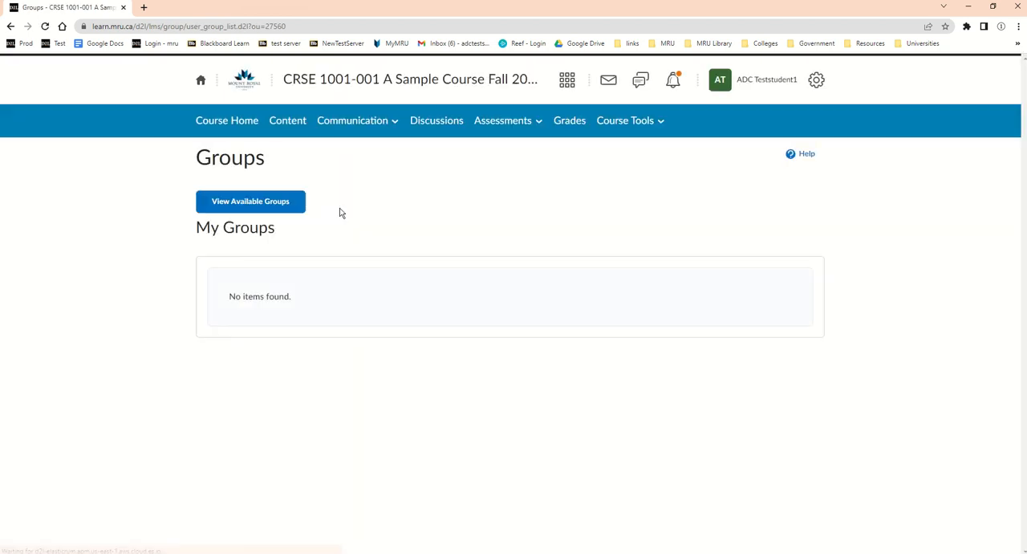
{"action": "left_click", "coordinate": [251, 200]}
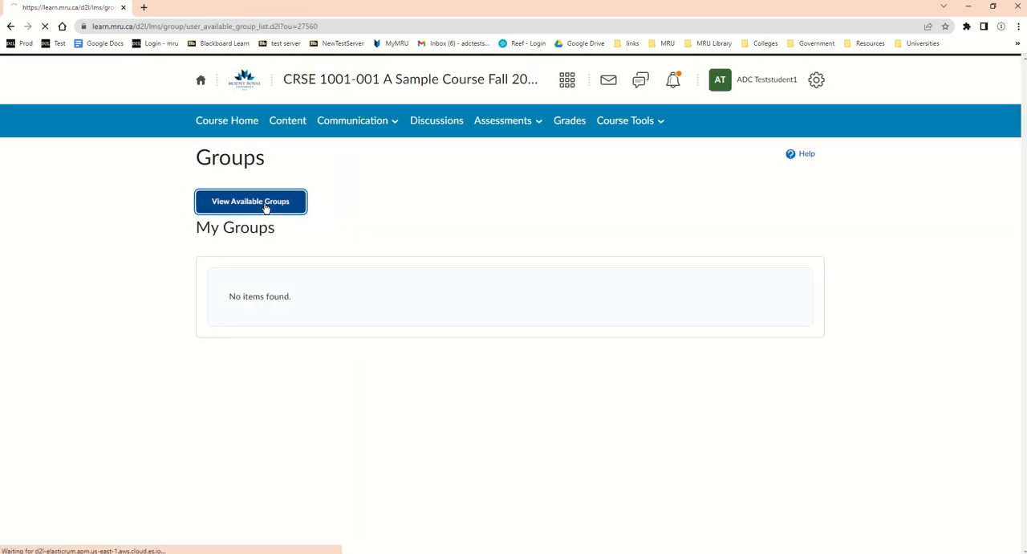
- Check Group 1's current members (2/4), then join Group 1
{"action": "left_click", "coordinate": [250, 201]}
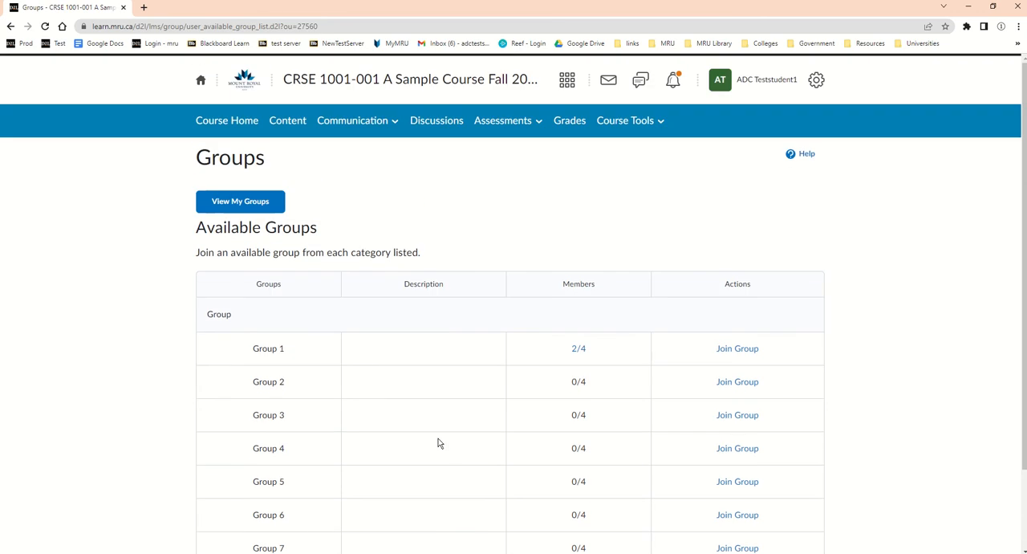
{"action": "mouse_move", "coordinate": [364, 350]}
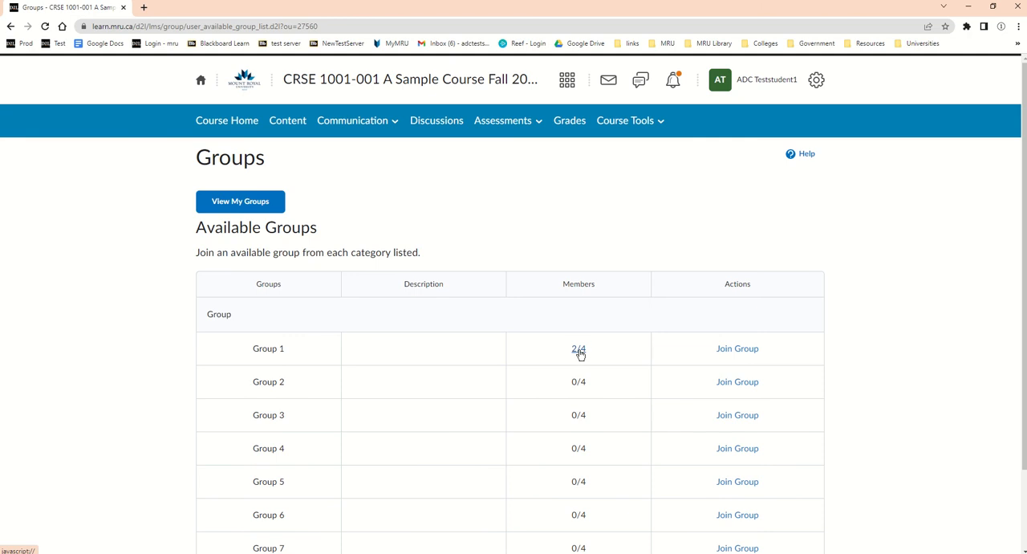
{"action": "left_click", "coordinate": [578, 348]}
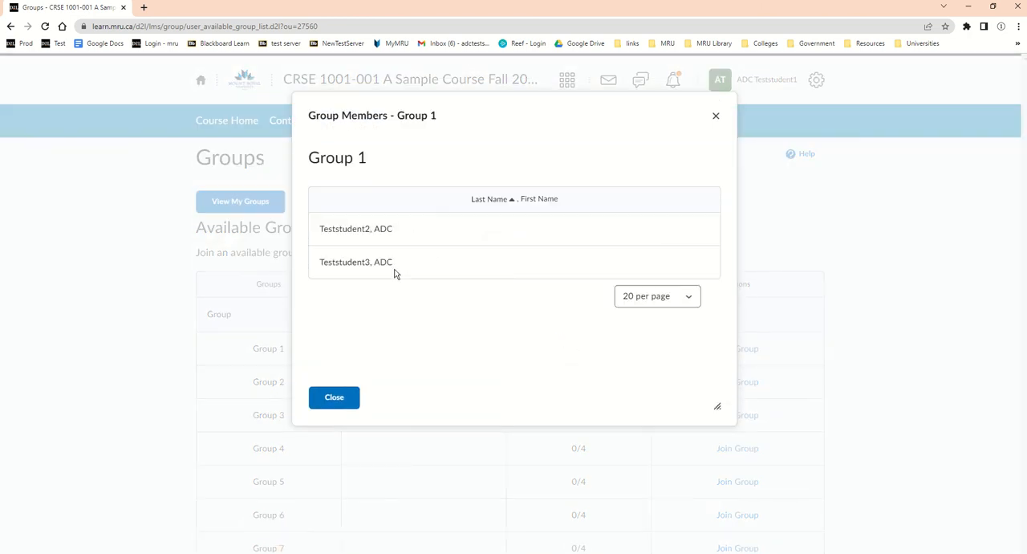
{"action": "left_click", "coordinate": [333, 396]}
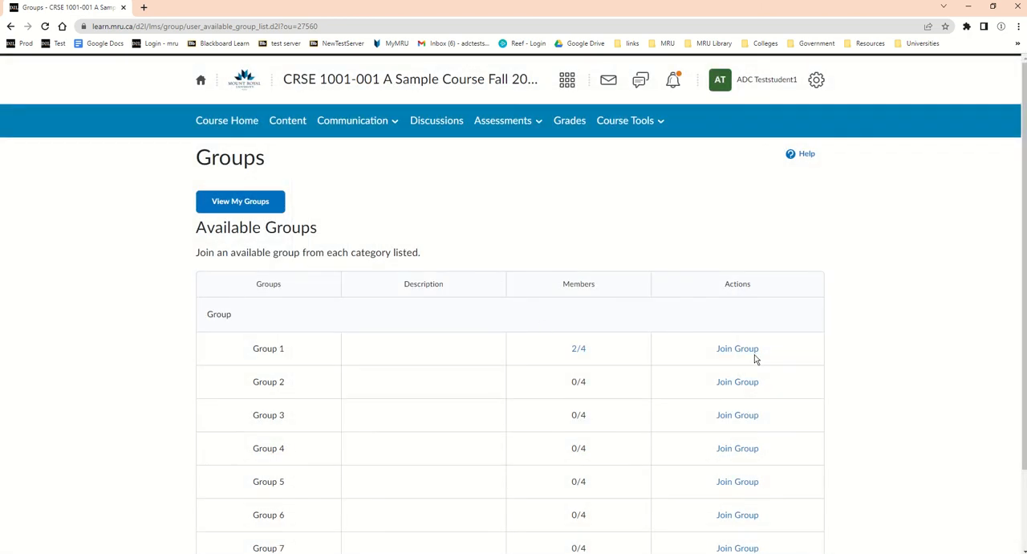
{"action": "left_click", "coordinate": [737, 348]}
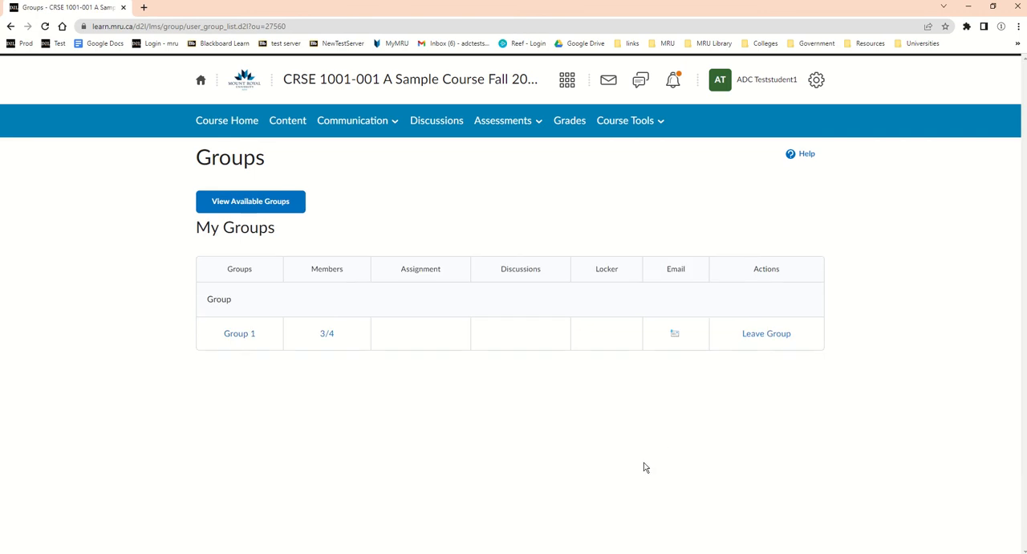
{"action": "mouse_move", "coordinate": [351, 121]}
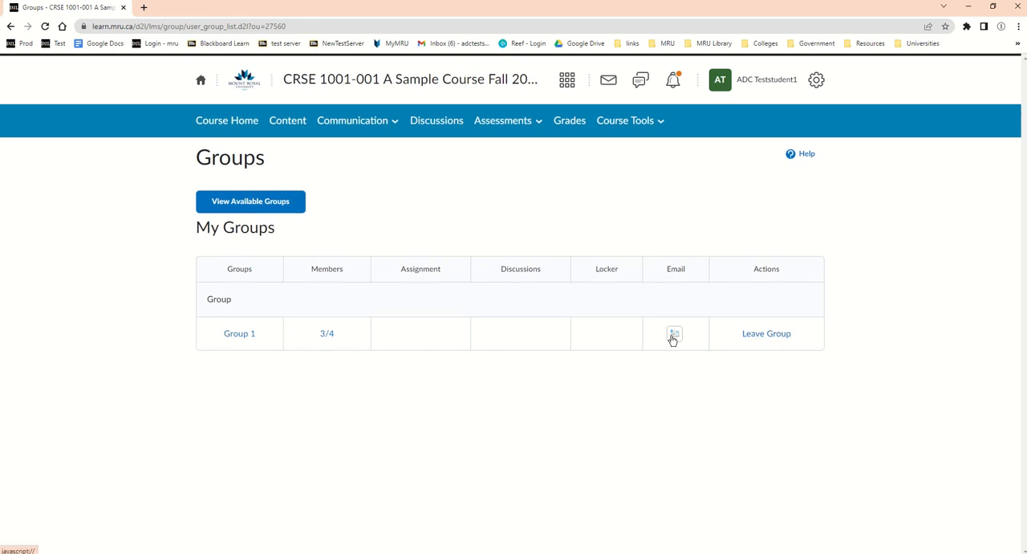
- Start an email to Group 1's three members, then cancel it without sending
{"action": "left_click", "coordinate": [674, 334]}
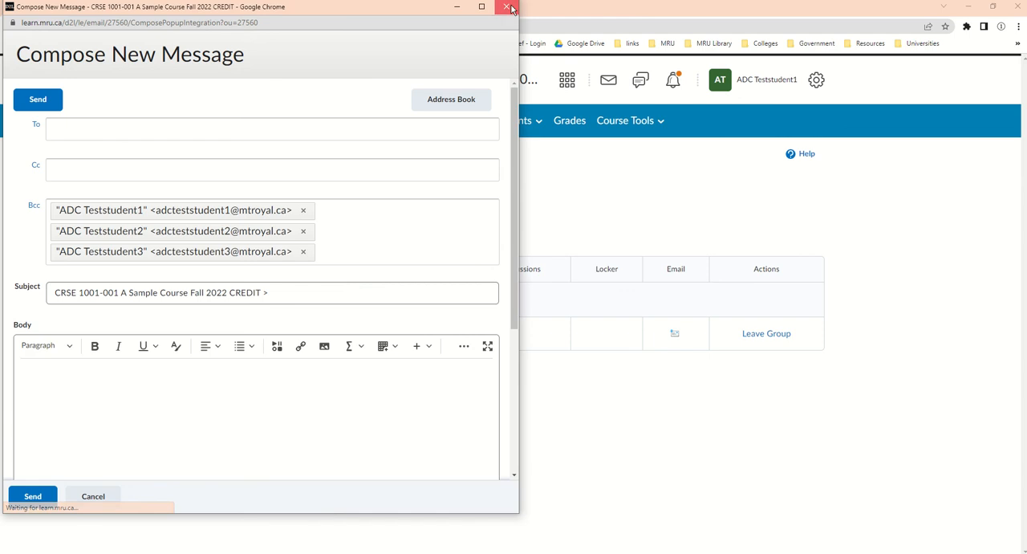
{"action": "left_click", "coordinate": [511, 7]}
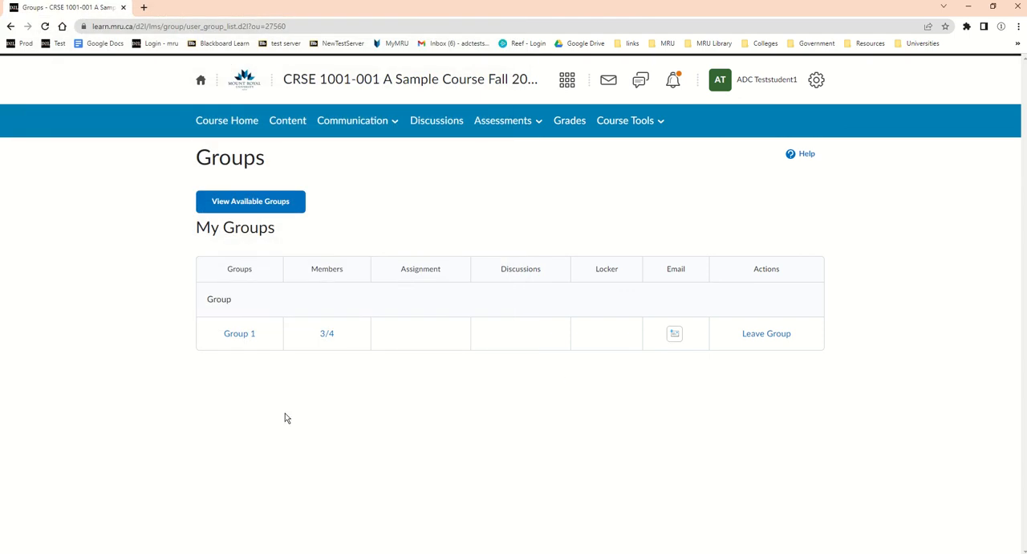